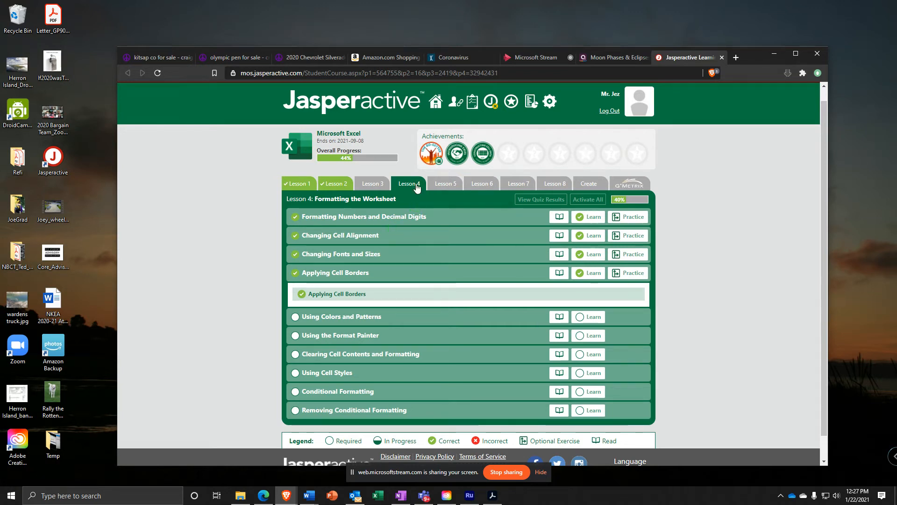
mouse_move(481, 318)
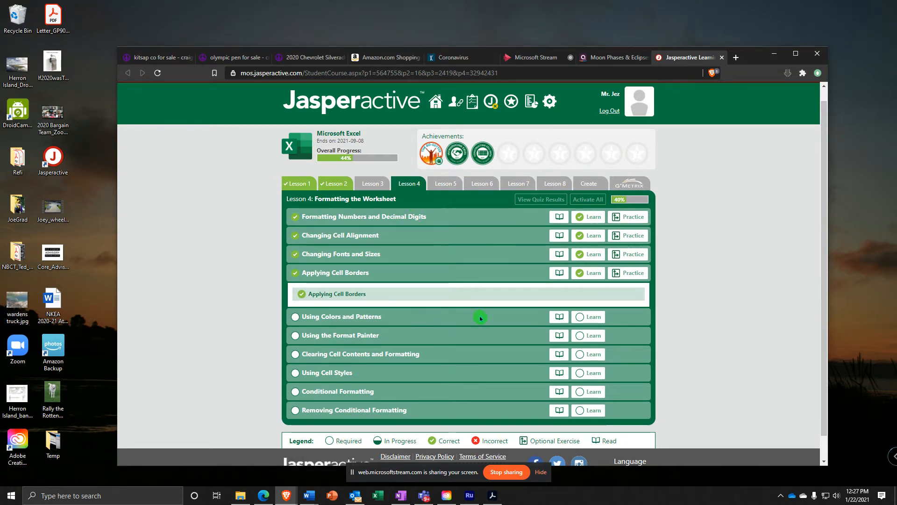
Step: Start the Using Colors and Patterns Learn activity from the lesson list
click(587, 316)
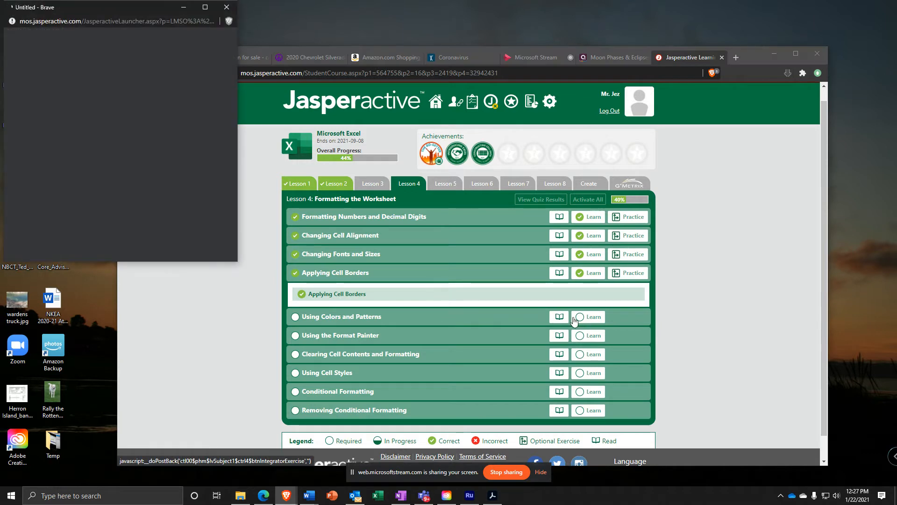
click(589, 317)
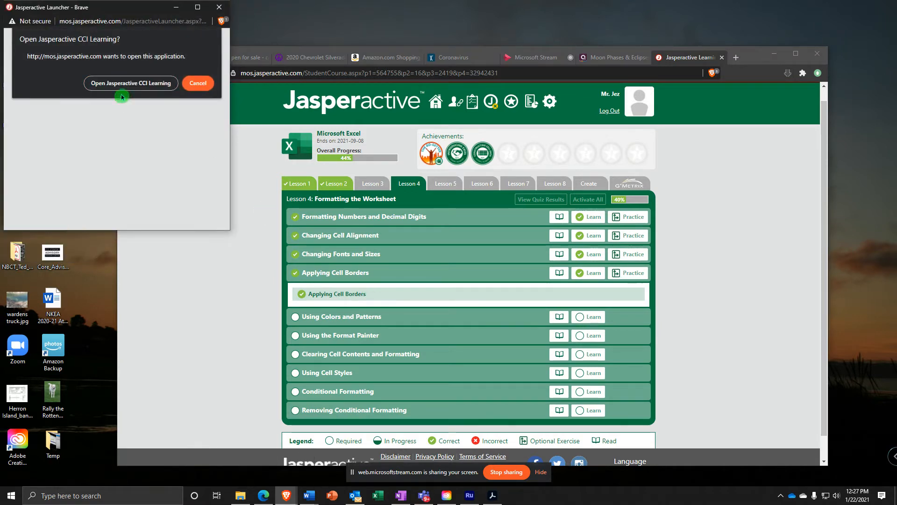
Step: Confirm the app launch and fill the title cells A1:A2 with Light Green
click(131, 83)
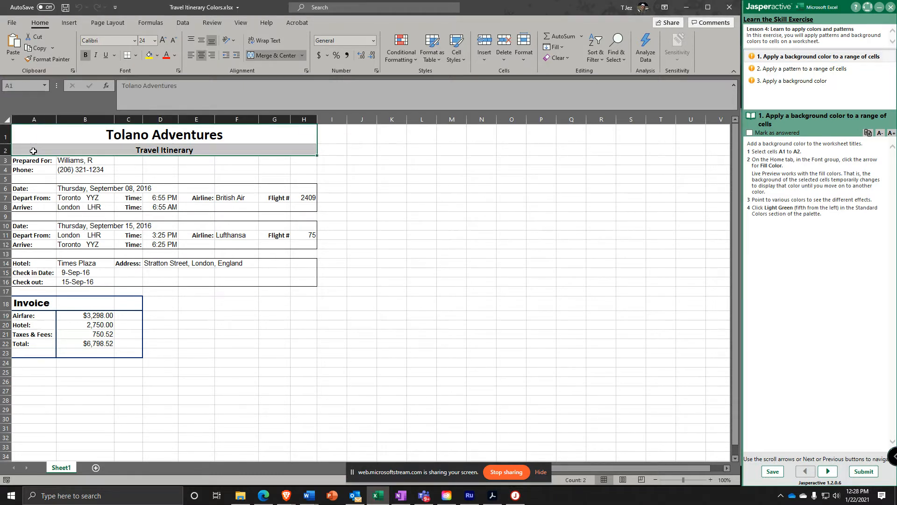
mouse_move(143, 72)
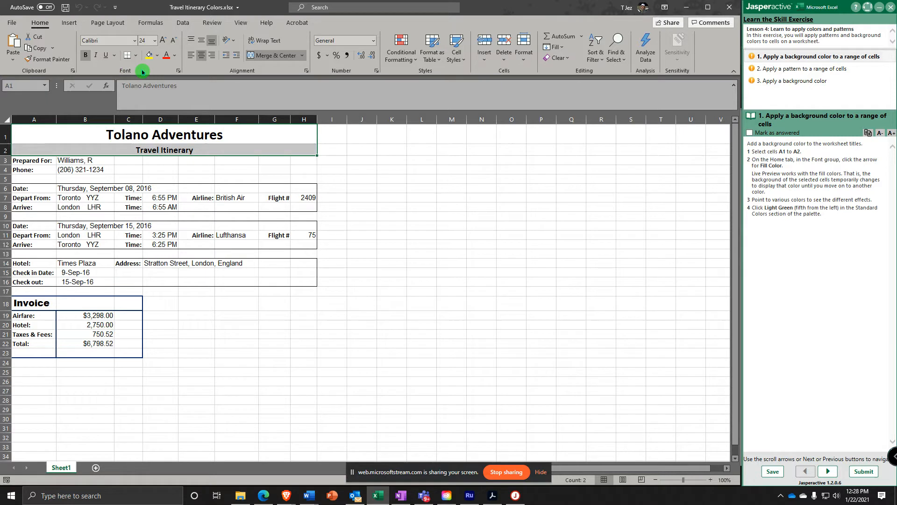
mouse_move(160, 71)
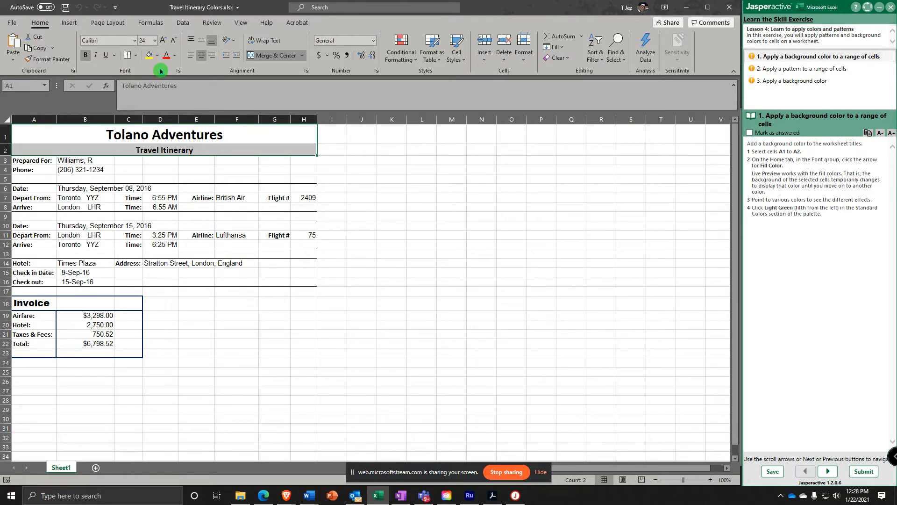
mouse_move(155, 70)
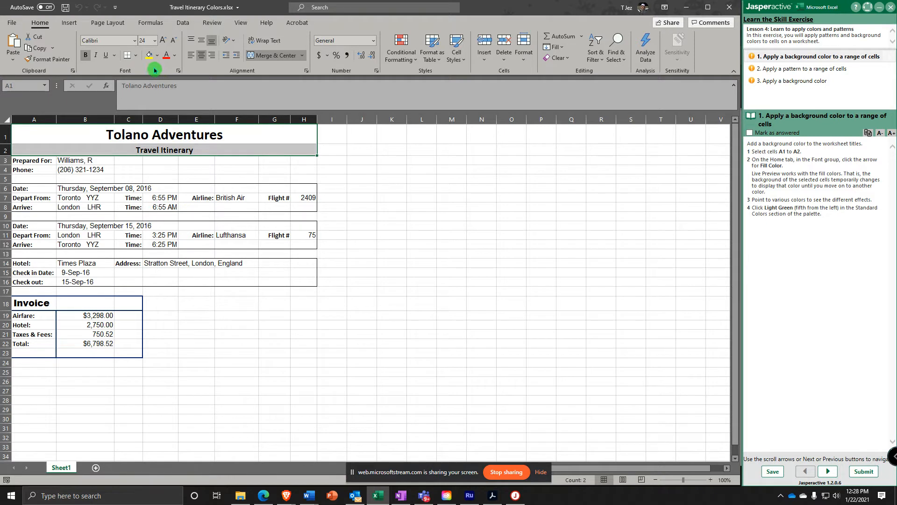
click(156, 55)
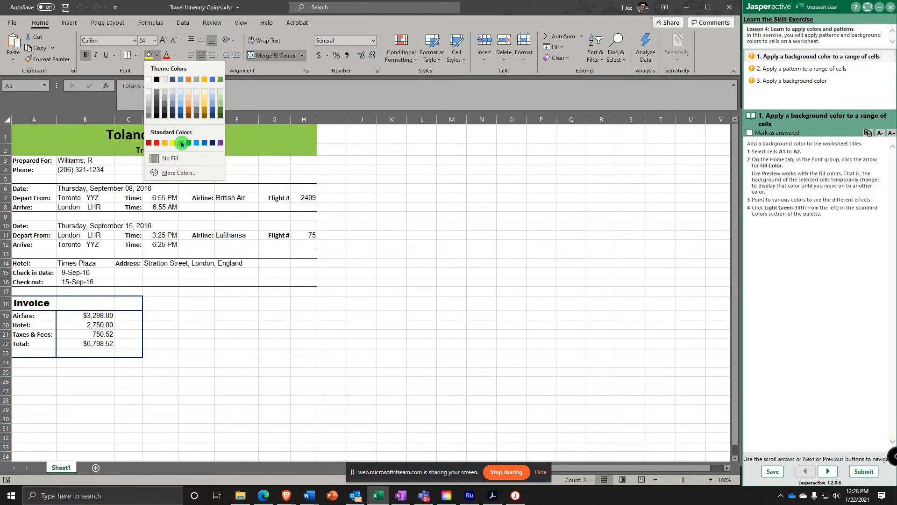
click(181, 142)
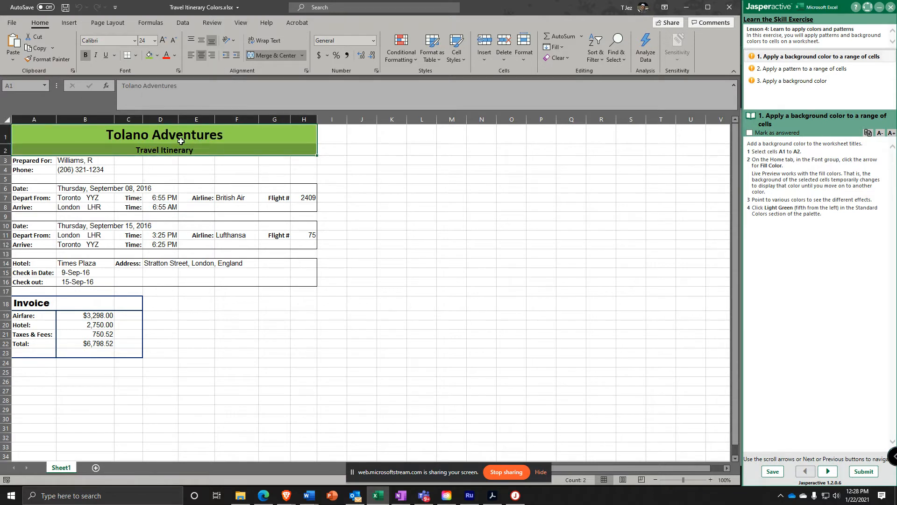
mouse_move(806, 432)
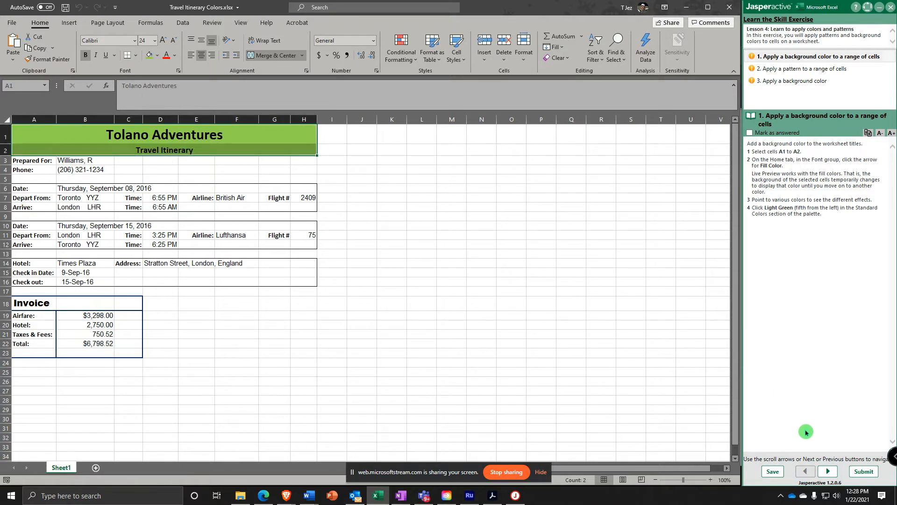
Step: Advance to the pattern task and bring up the Format options for A18:C23
click(827, 471)
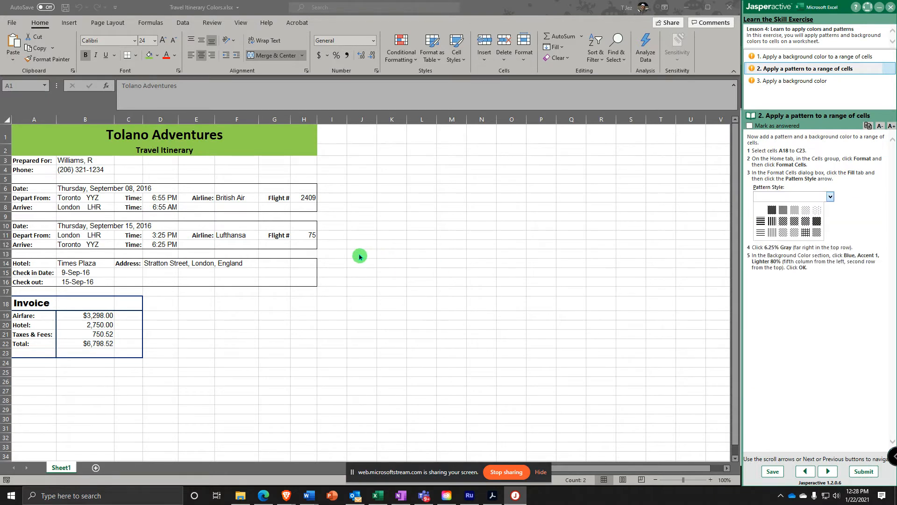
mouse_move(323, 256)
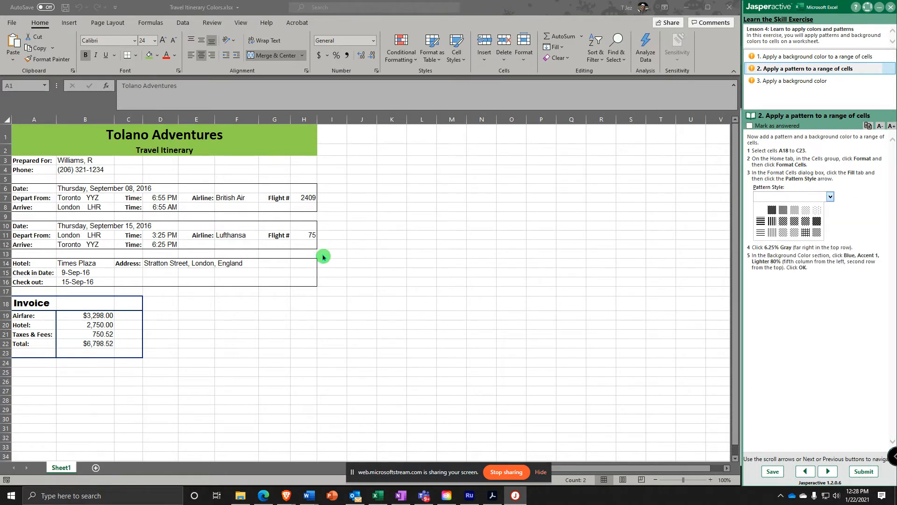
mouse_move(167, 256)
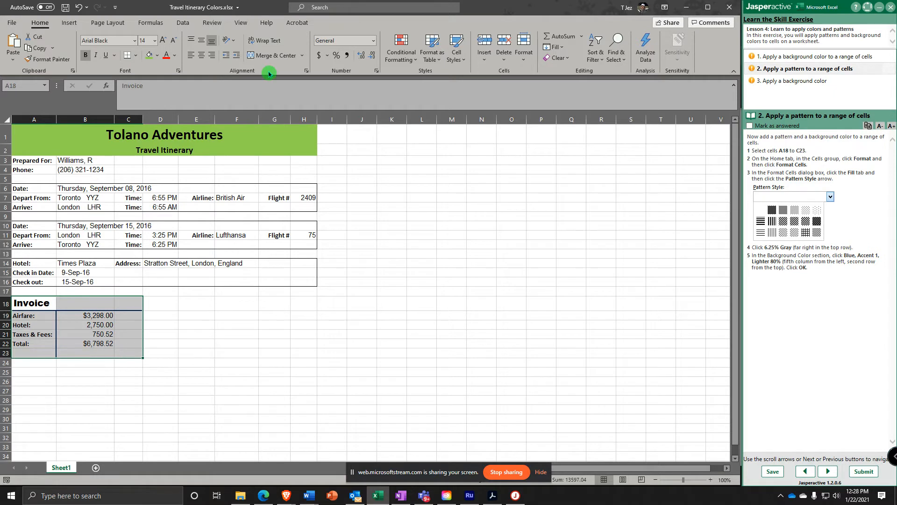
mouse_move(172, 76)
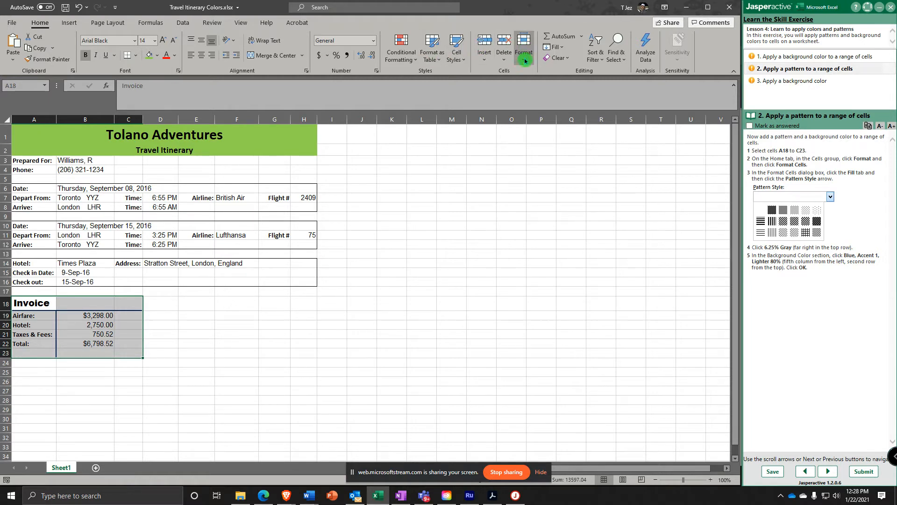
click(523, 44)
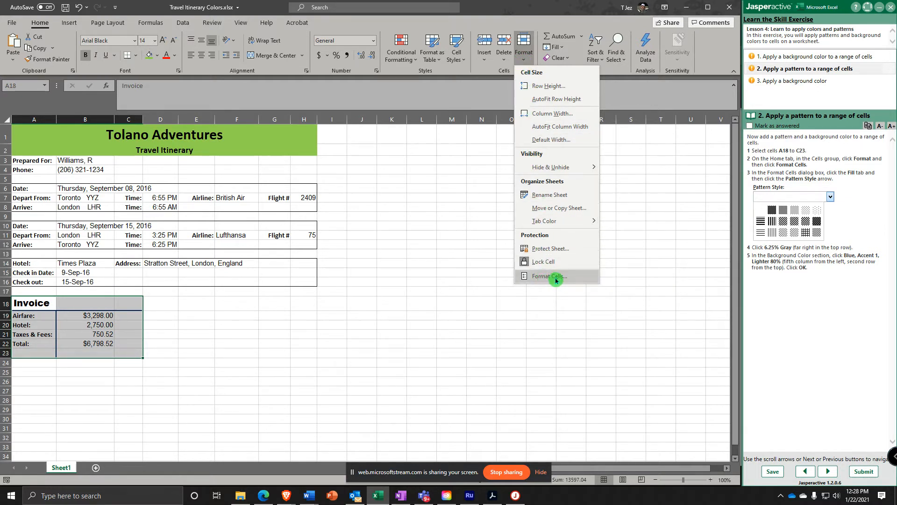
Step: In Format Cells > Fill, choose the 6.25% Gray dotted pattern style
click(550, 276)
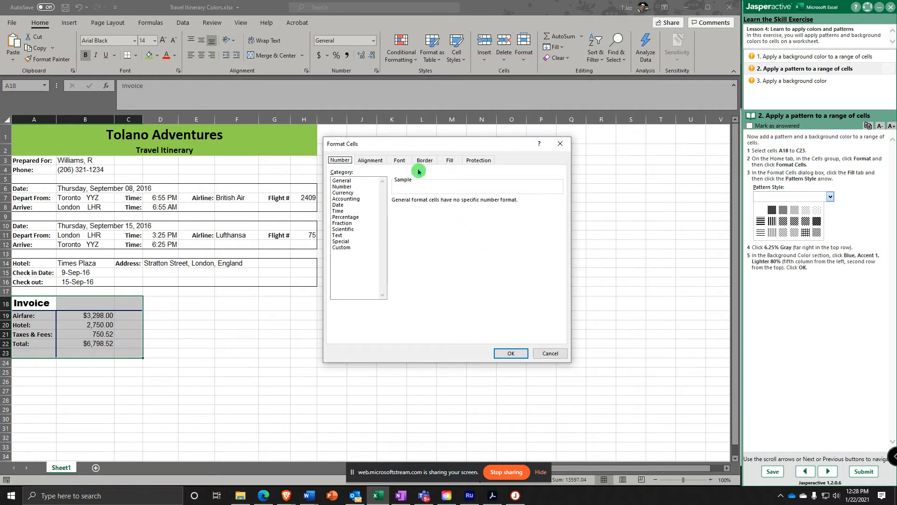
mouse_move(430, 168)
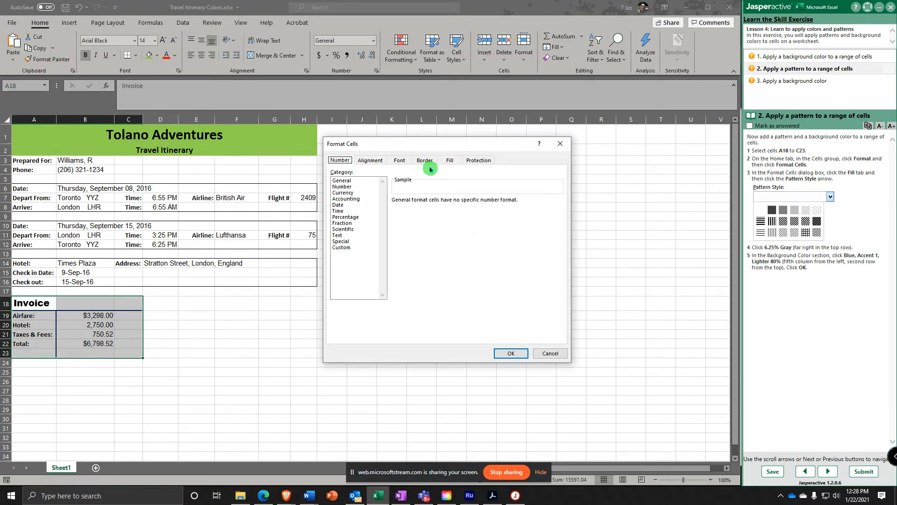
click(449, 160)
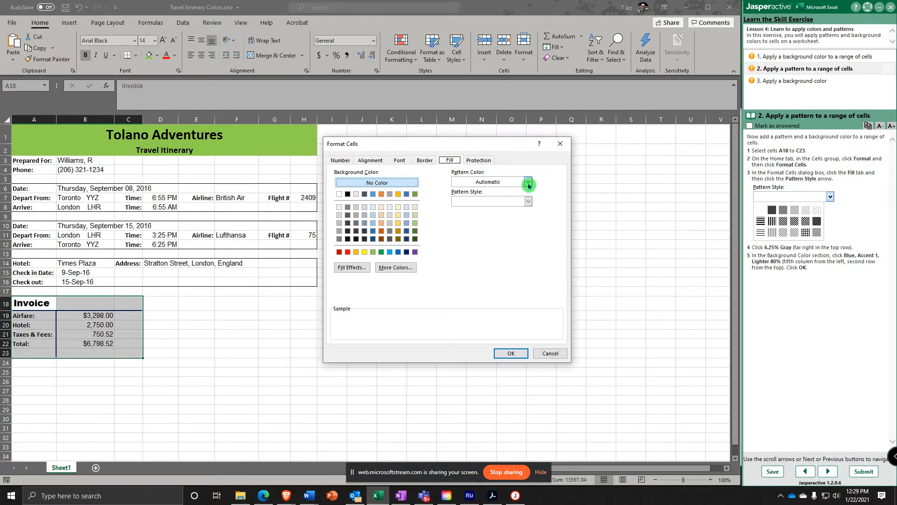
click(528, 201)
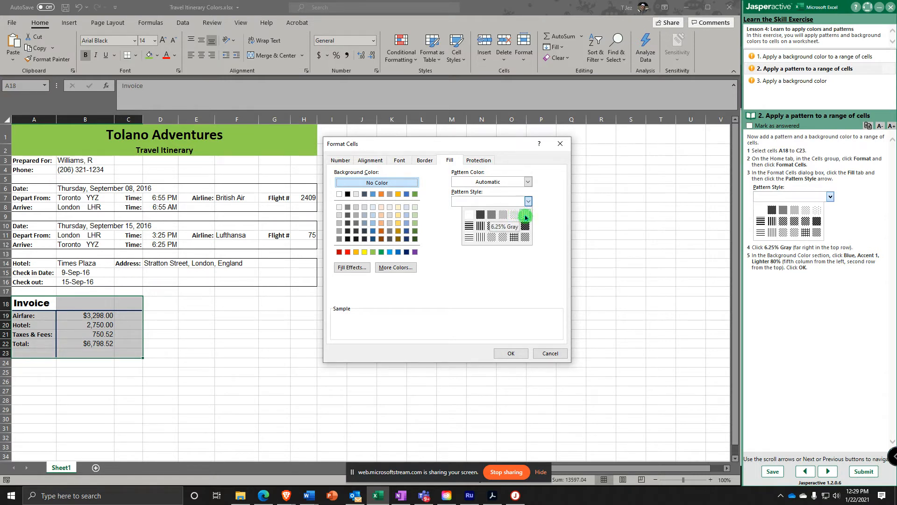
click(524, 216)
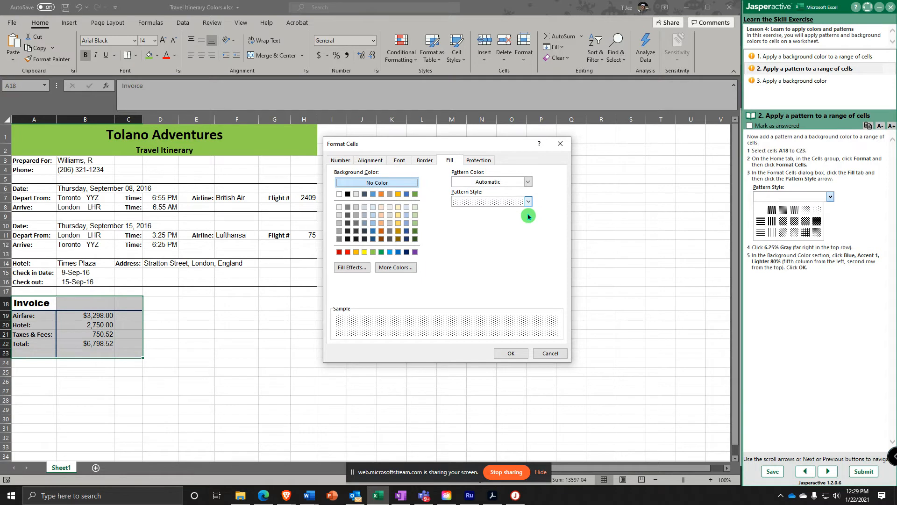
mouse_move(509, 222)
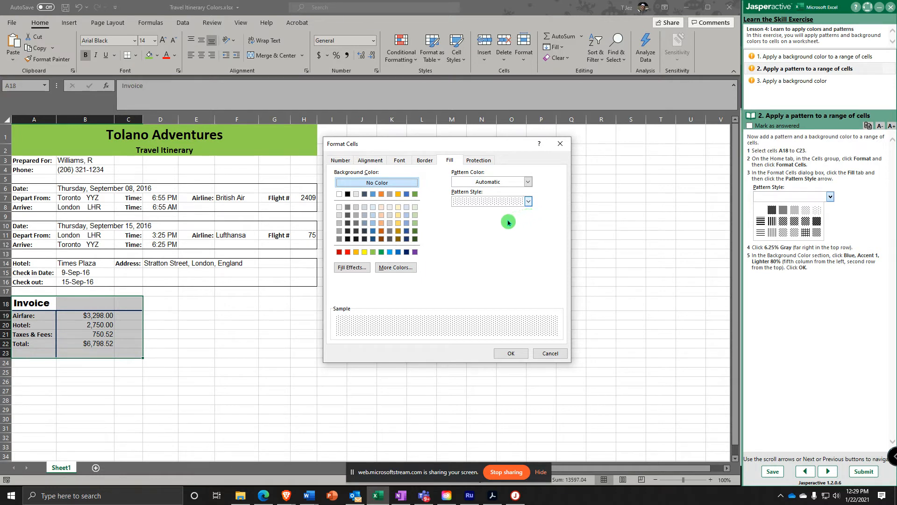
mouse_move(436, 229)
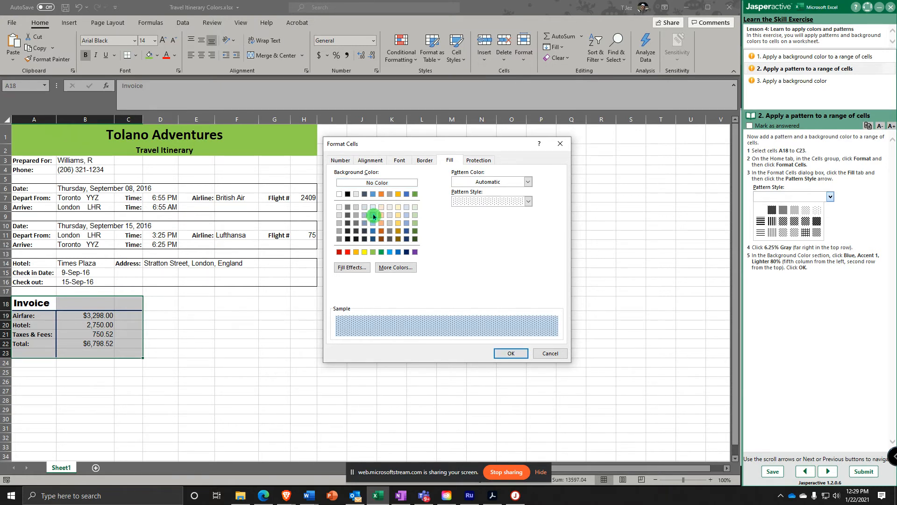
Step: Set a light blue background behind the pattern and apply it to A18:C23
click(510, 353)
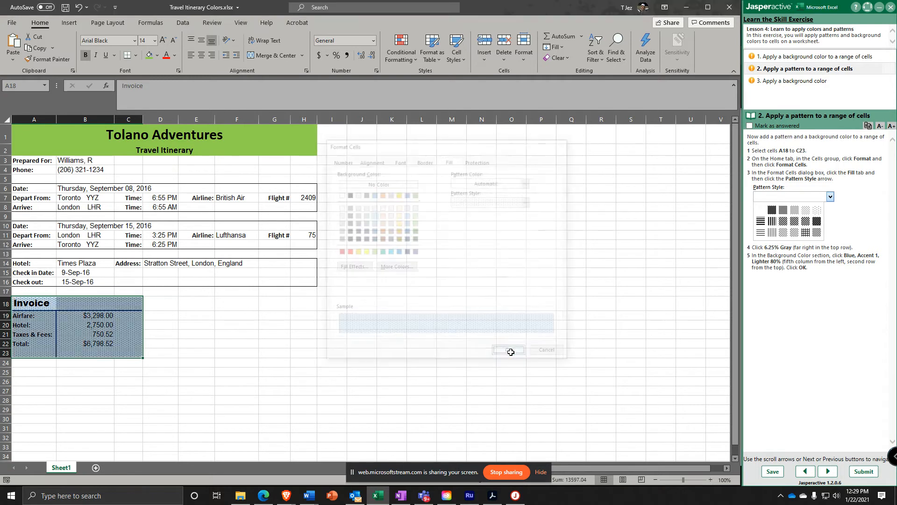
click(509, 350)
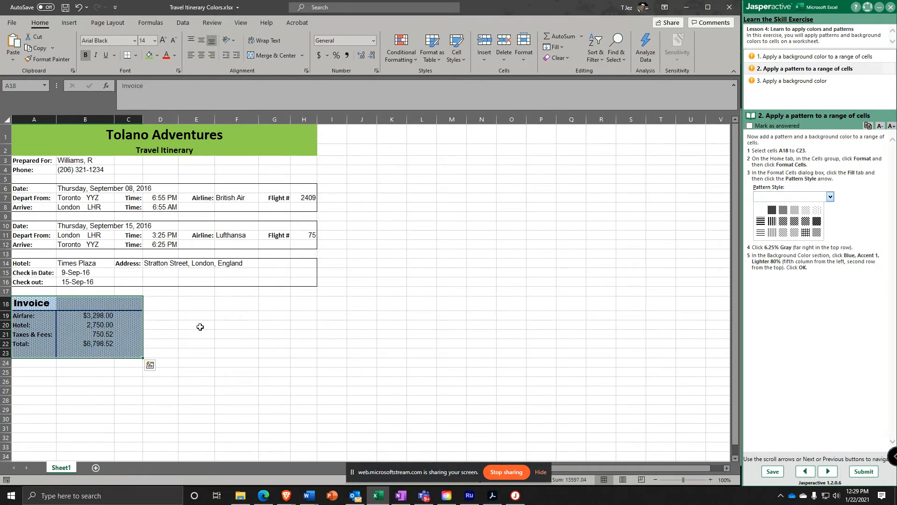
Step: Deselect the invoice cells and move the guide to task 3
click(196, 324)
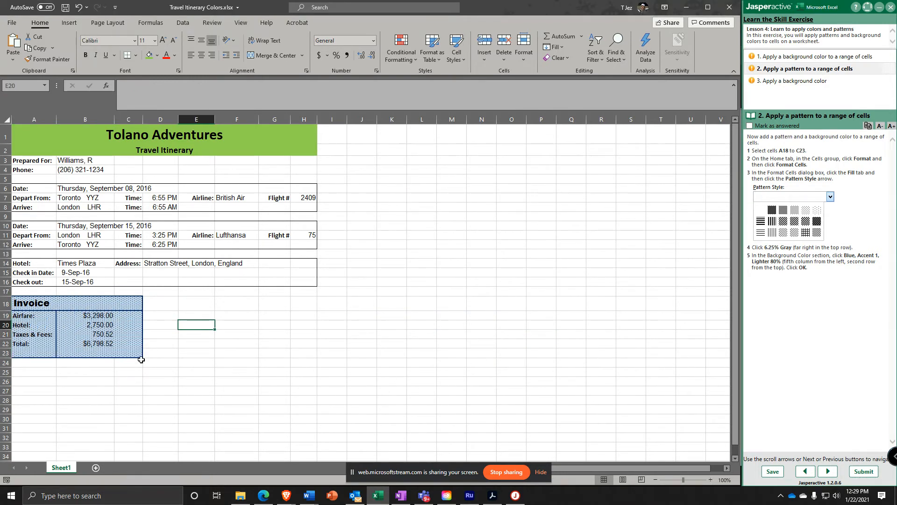
mouse_move(821, 439)
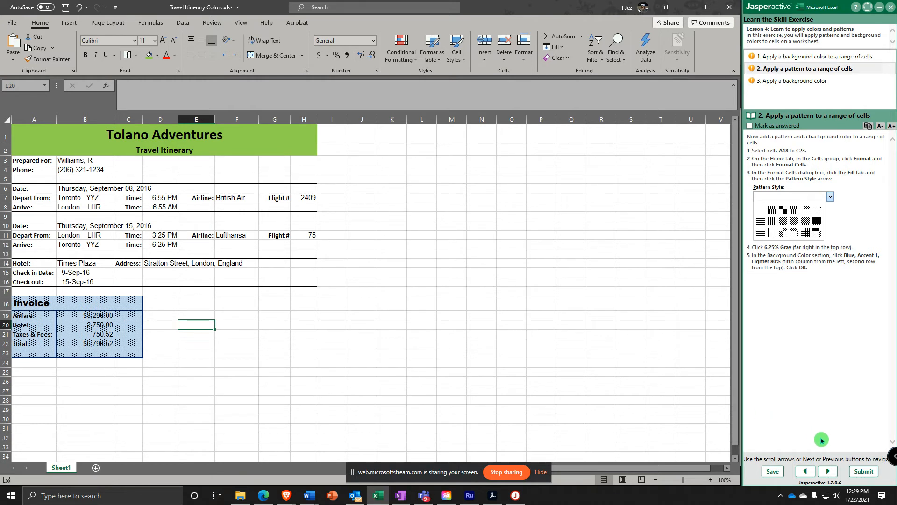
click(827, 471)
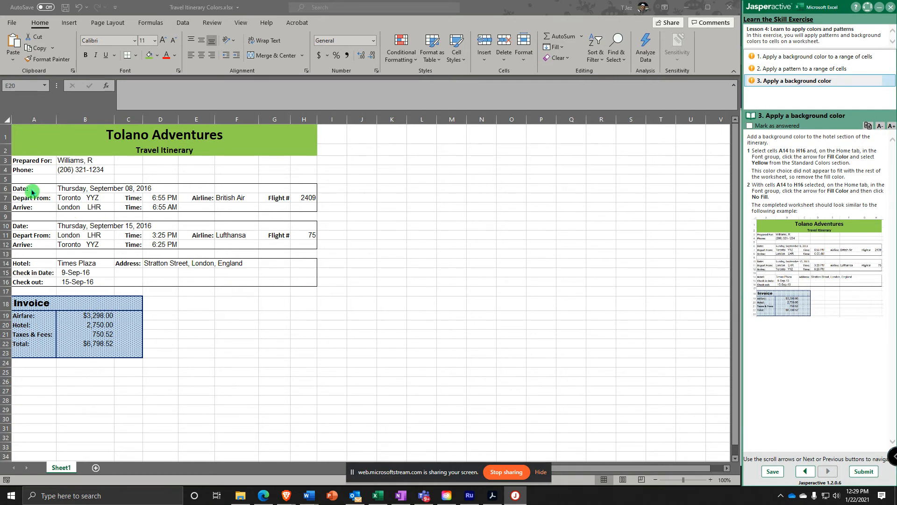
Step: Select the hotel section A14:H16 and fill it with Yellow
click(29, 262)
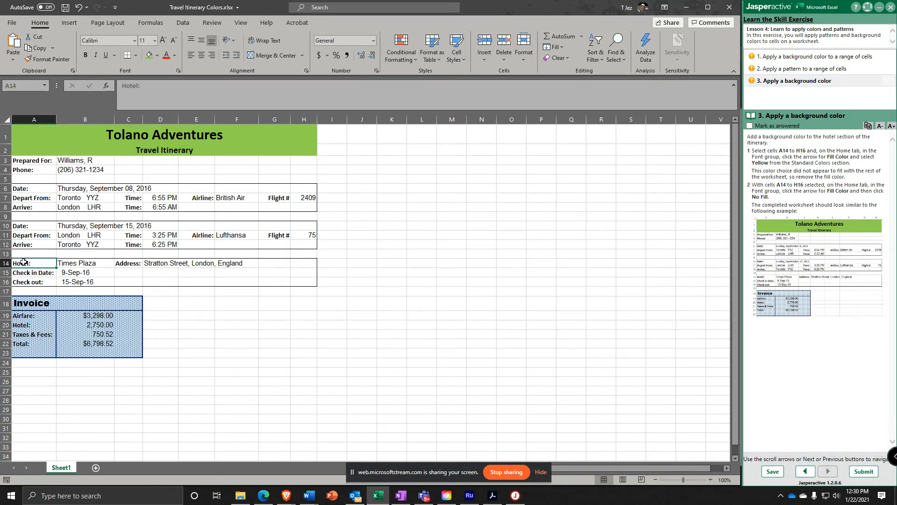
drag(23, 262, 295, 281)
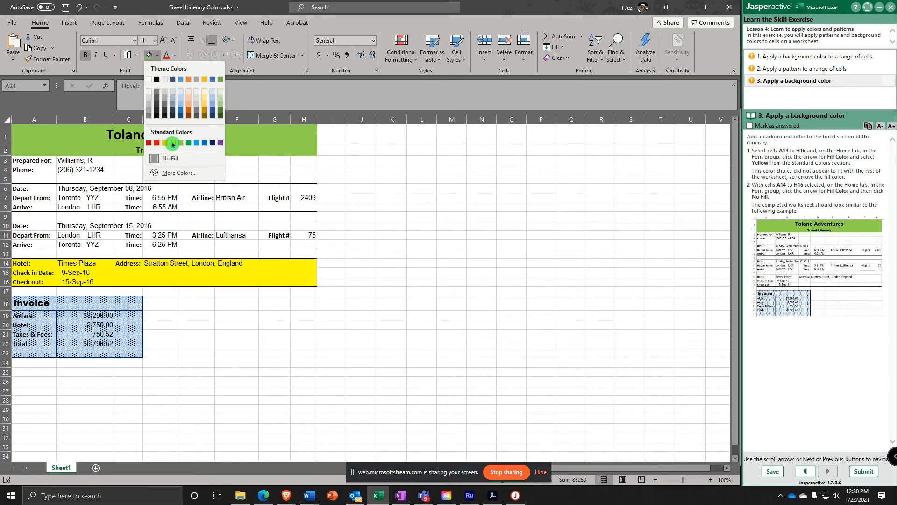
click(172, 143)
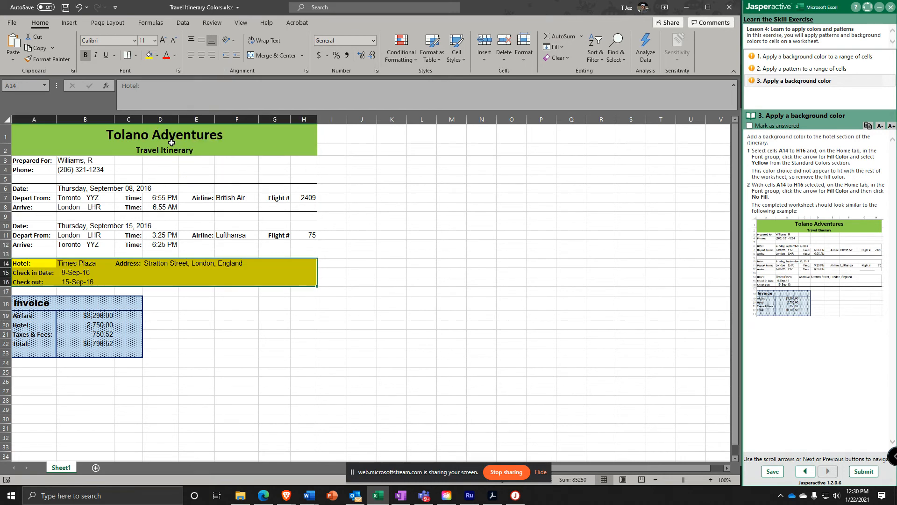
mouse_move(165, 147)
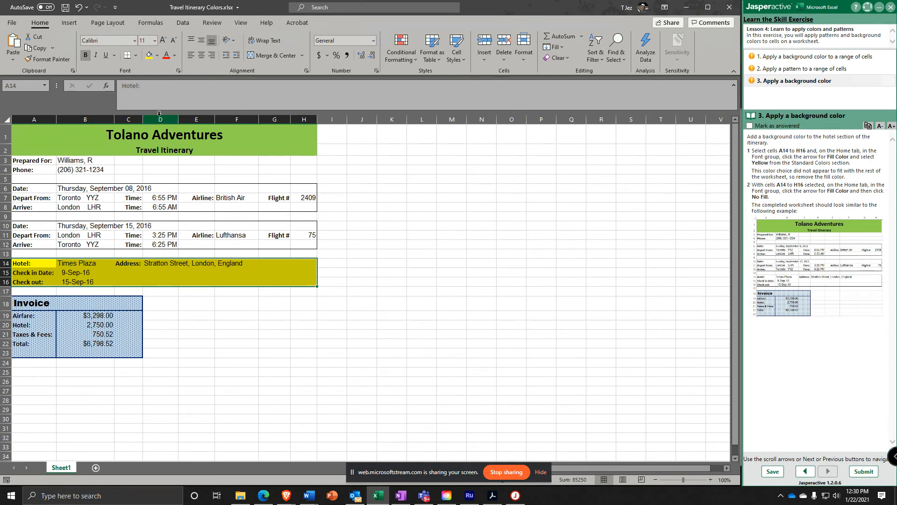
Step: Clear the hotel section back to No Fill
click(158, 56)
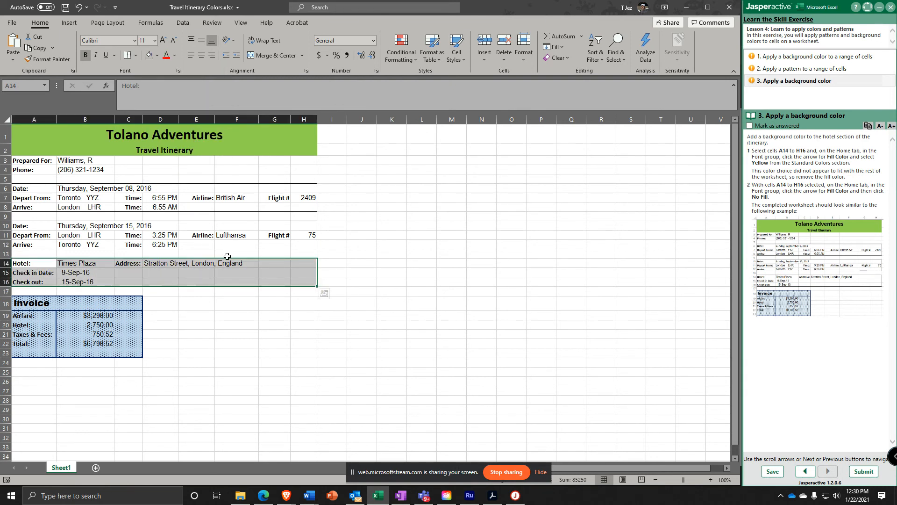
click(391, 291)
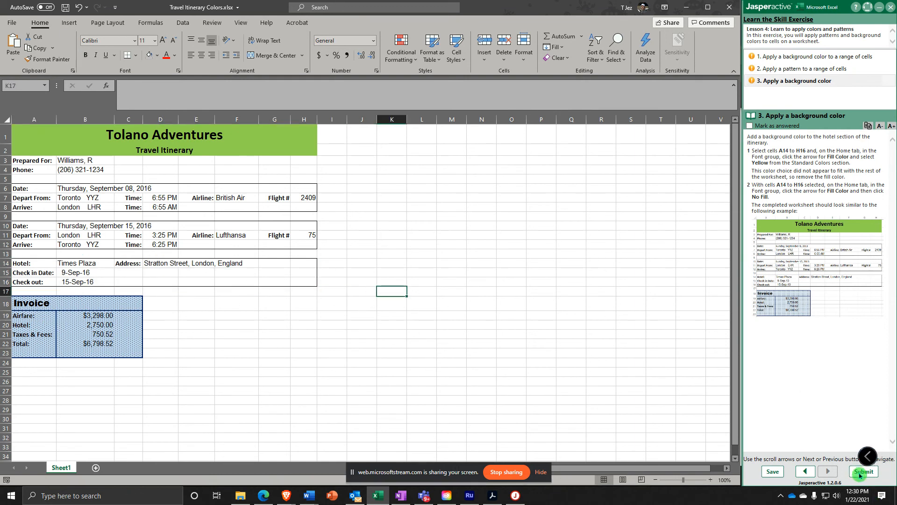
Step: Submit the exercise and view the 100% score with all three tasks correct
click(863, 472)
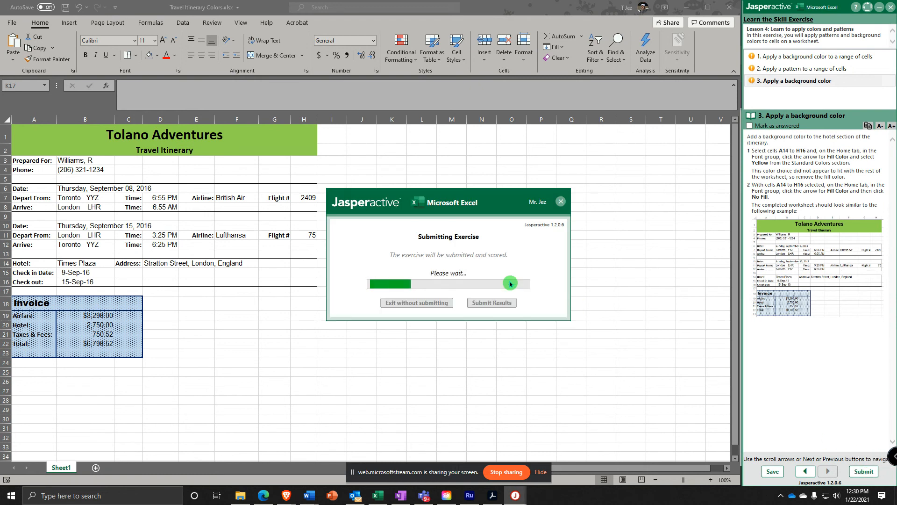
click(492, 302)
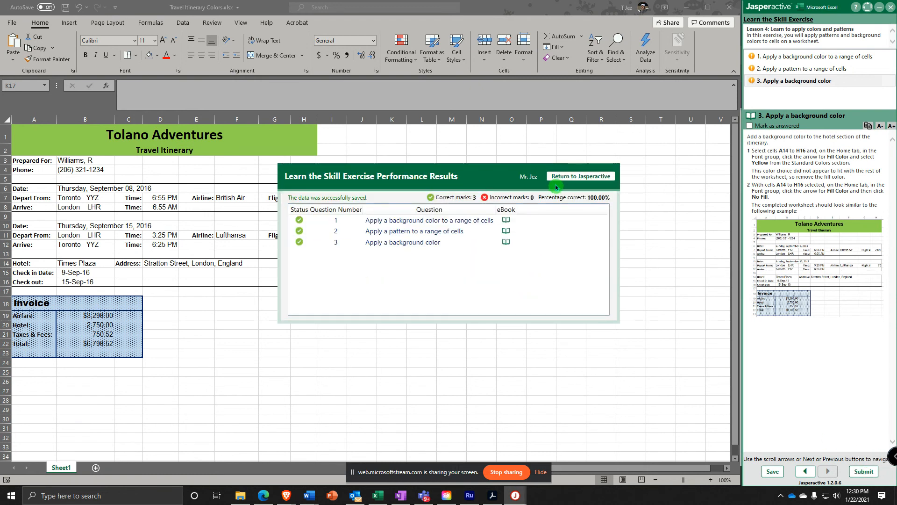